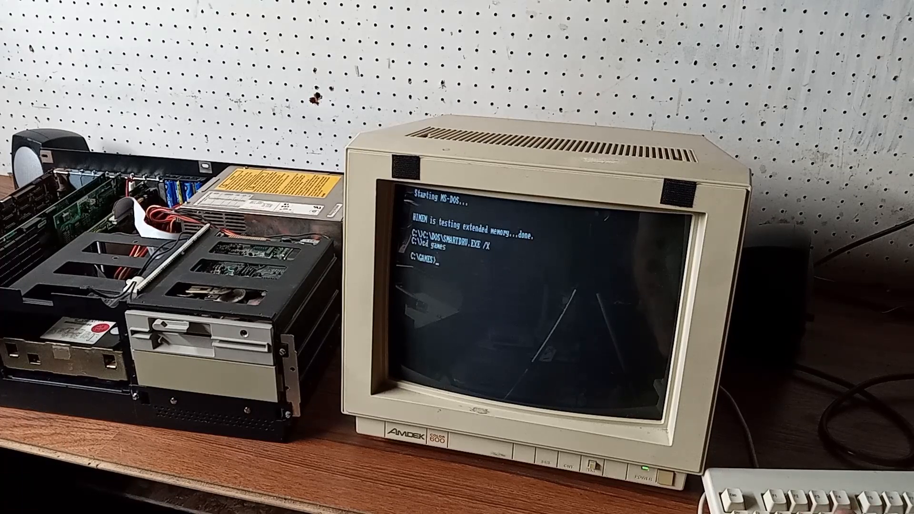
- Change into the SIMCITY folder under C:\GAMES and run the simcity executable
{"action": "type", "text": "cd simcity"}
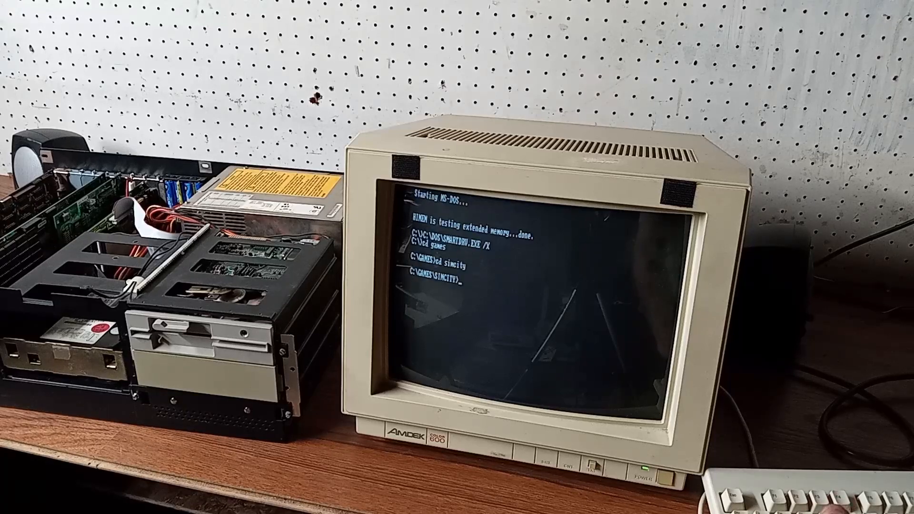
{"action": "type", "text": "sim"}
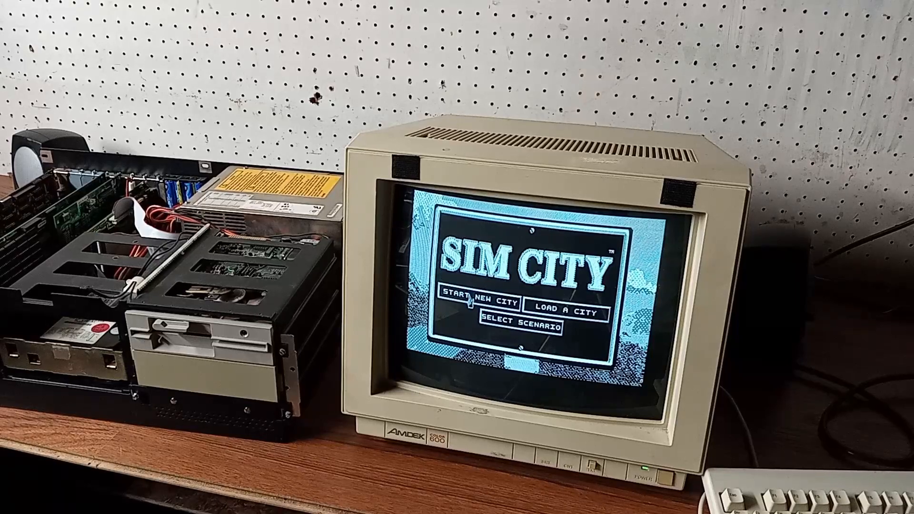
- Start a new city, accepting the default name and difficulty, to reach the terrain map
{"action": "left_click", "coordinate": [477, 302]}
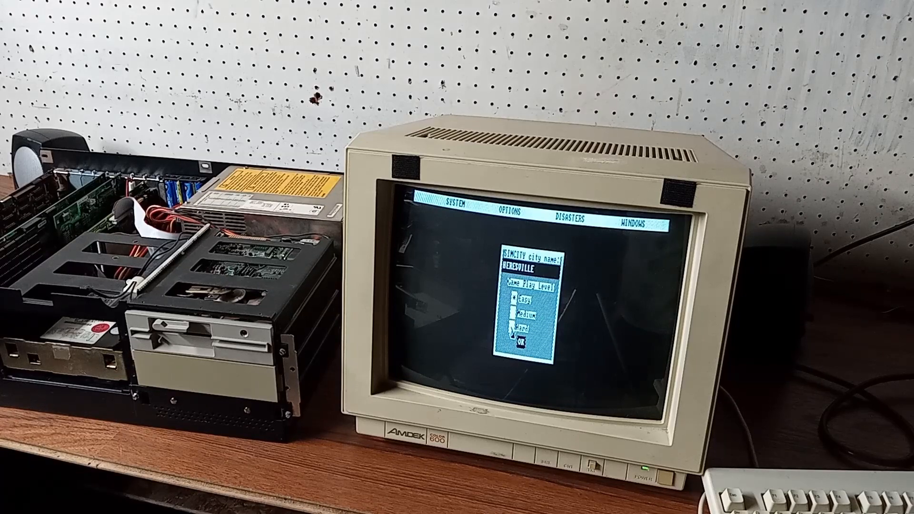
{"action": "left_click", "coordinate": [523, 343]}
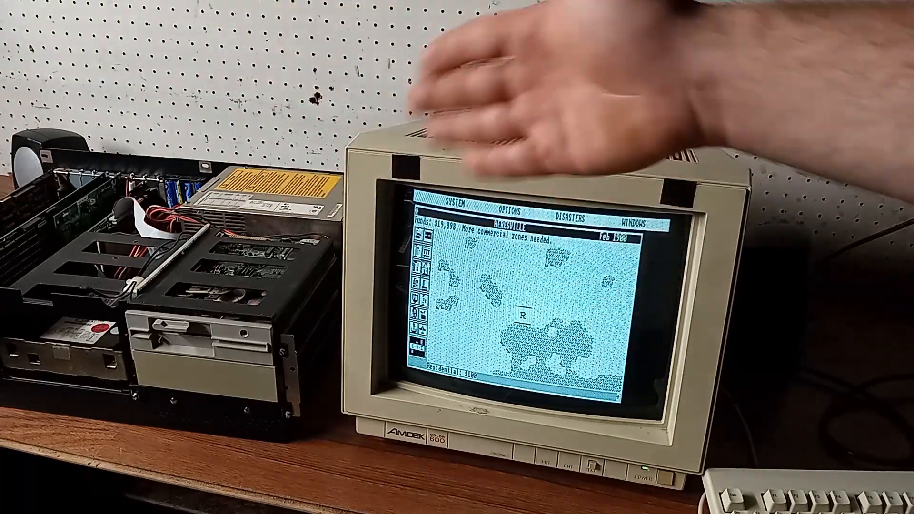
{"action": "mouse_move", "coordinate": [641, 291]}
{"action": "type", "text": "simcity /de"}
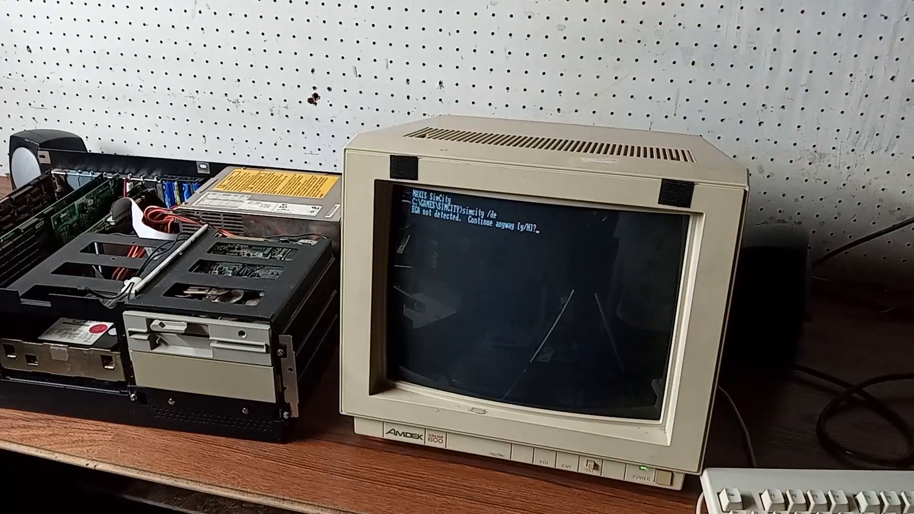
- Answer 'y' to the 'EGA not detected' warning so SimCity continues in 16-colour EGA mode
{"action": "type", "text": "y"}
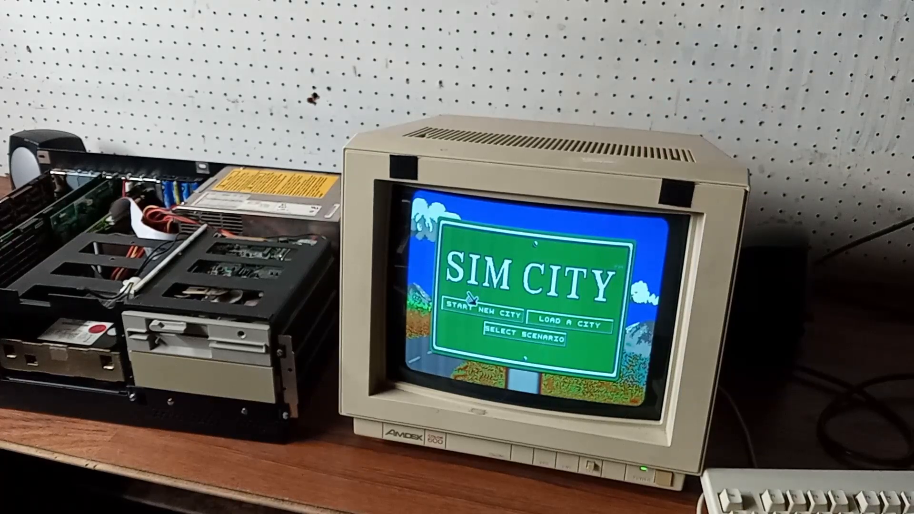
- Start a new city named HERESVILLE on Easy level, opening the colour map with $20,000
{"action": "left_click", "coordinate": [479, 311]}
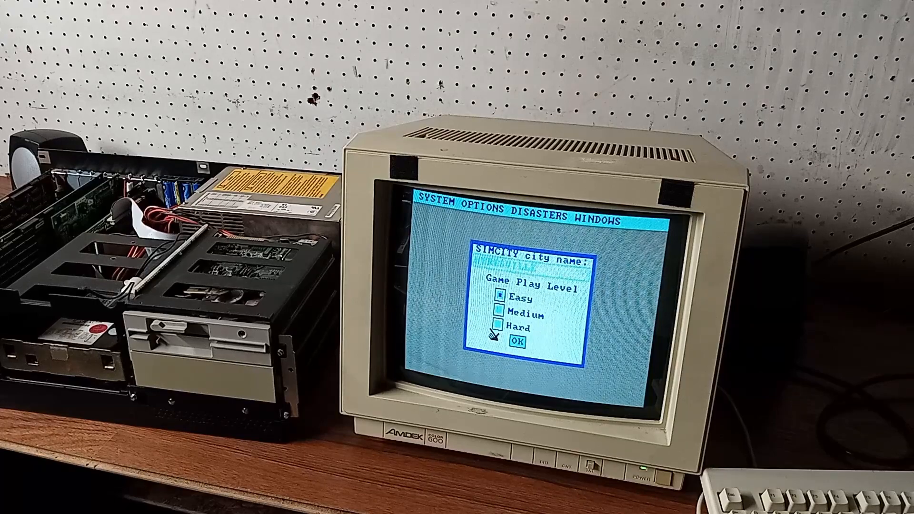
{"action": "left_click", "coordinate": [516, 342]}
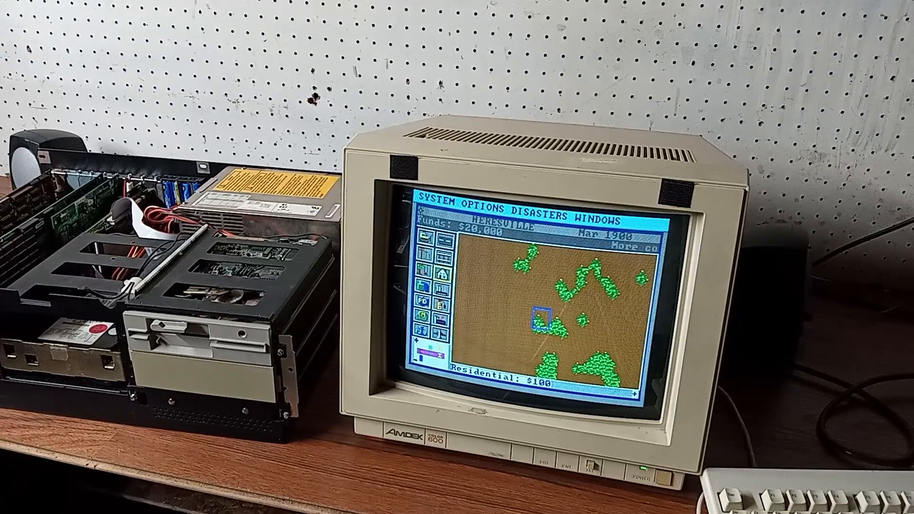
- Place a residential zone on the colour map, then exit SimCity via the System menu
{"action": "left_click", "coordinate": [536, 317]}
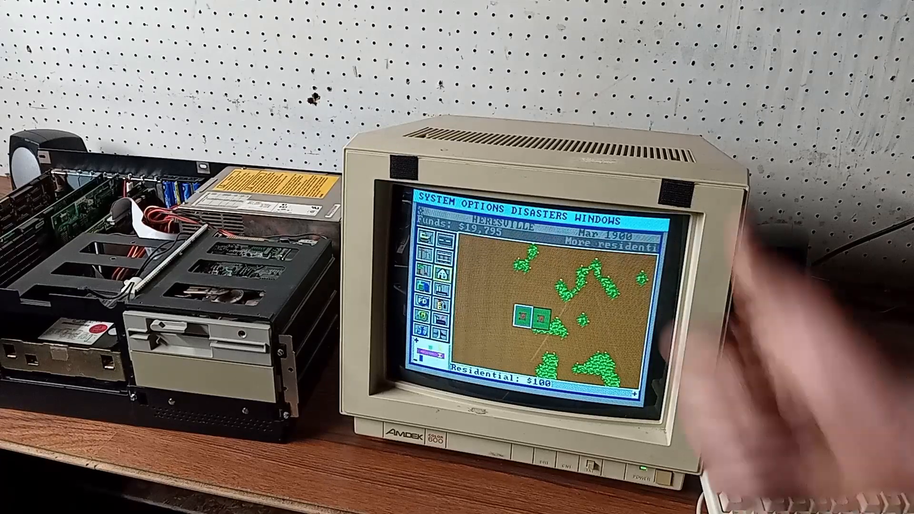
{"action": "left_click", "coordinate": [431, 212]}
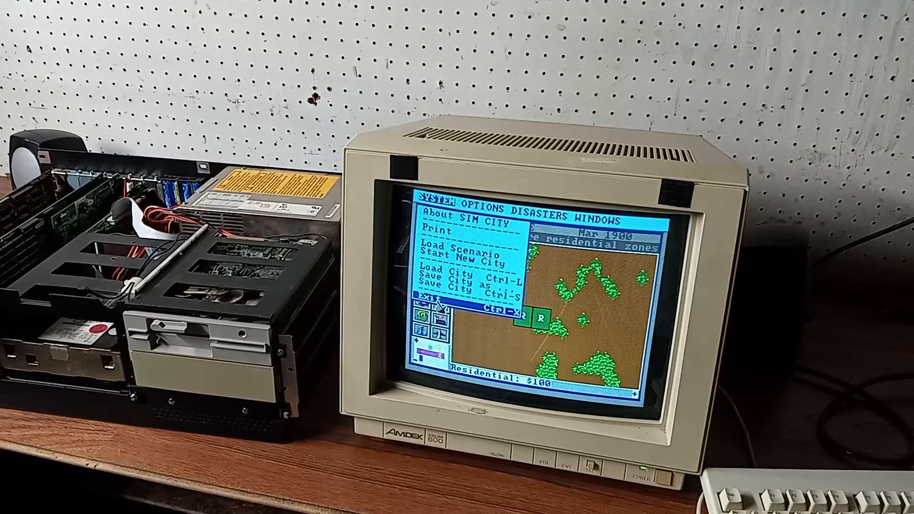
{"action": "left_click", "coordinate": [431, 301]}
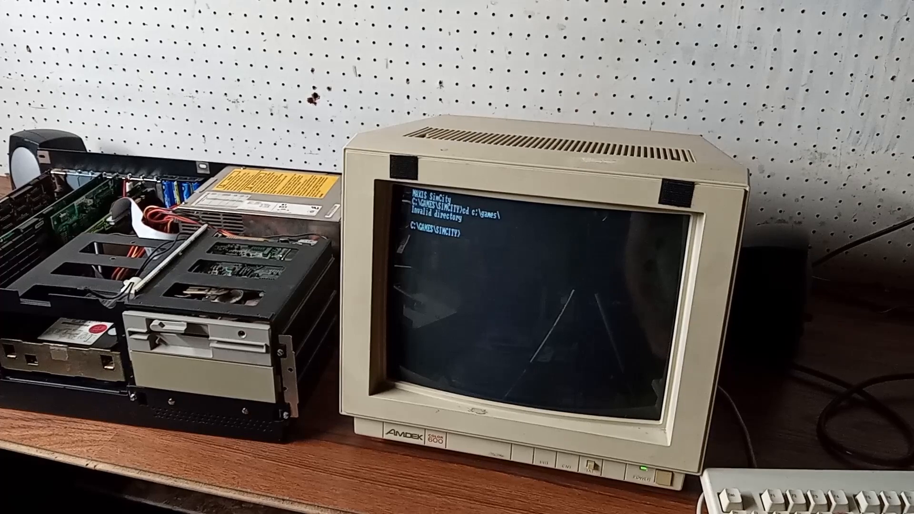
- Navigate from C:\ into C:\GAMES\PX3 and run px3 to launch Planet X3
{"action": "type", "text": "cd c:\\"}
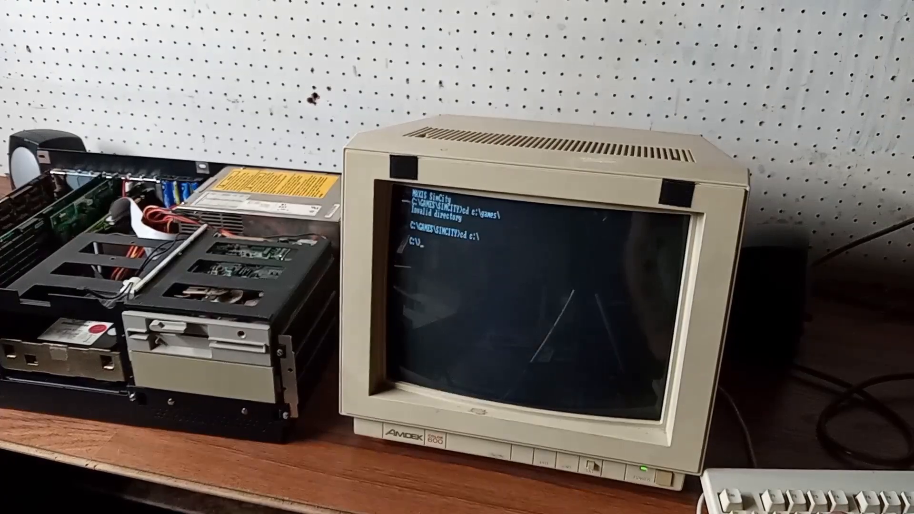
{"action": "type", "text": "cd games"}
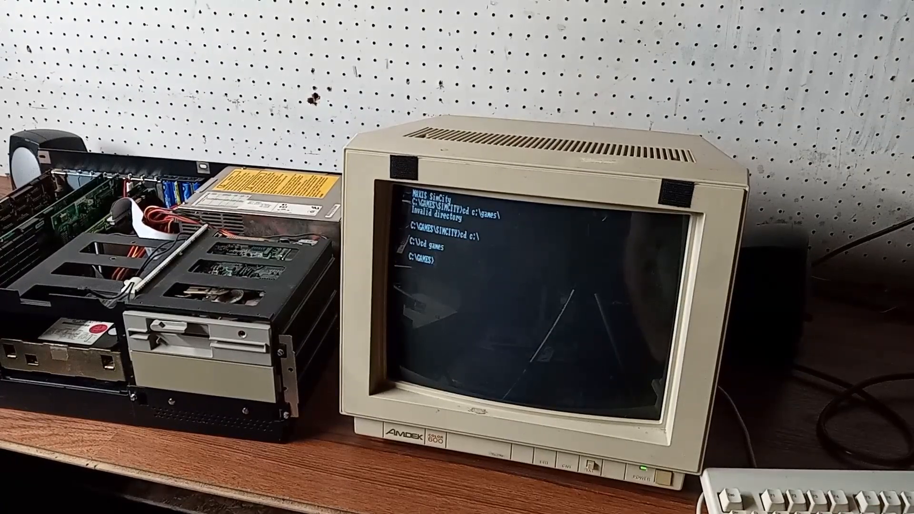
{"action": "type", "text": "cd pc"}
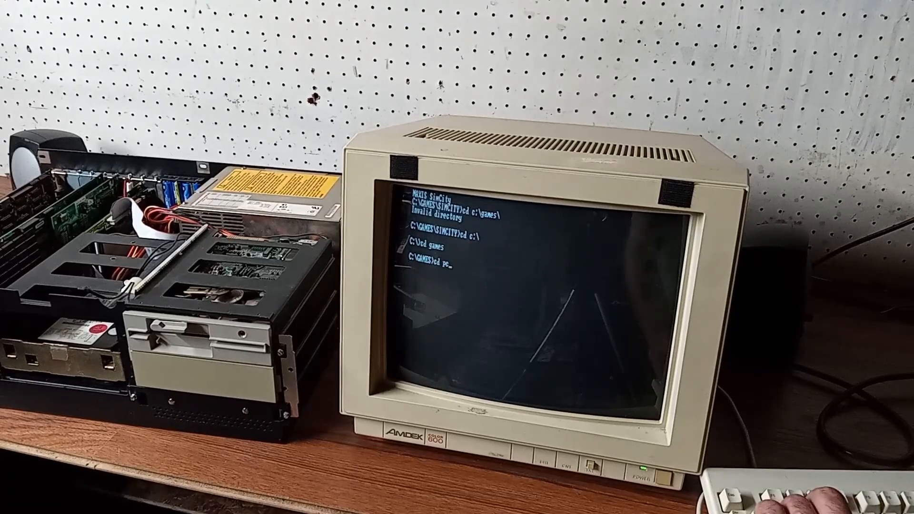
{"action": "type", "text": "px3"}
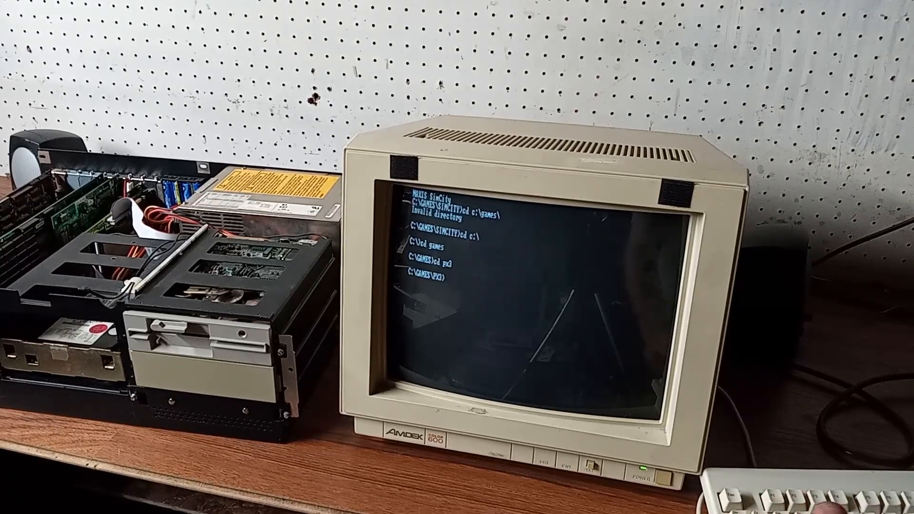
{"action": "type", "text": "px3"}
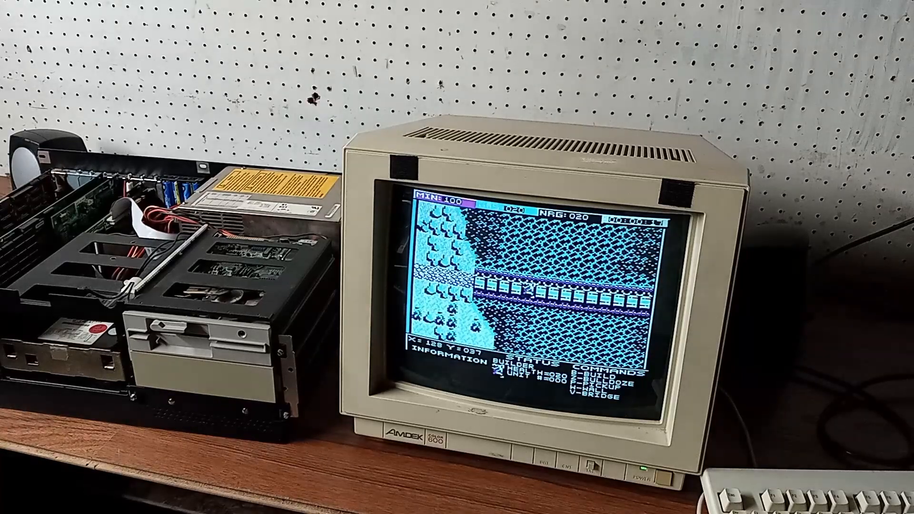
- Escape out of Planet X3 after exploring with the builder unit, returning to the DOS prompt
{"action": "key", "text": "Escape"}
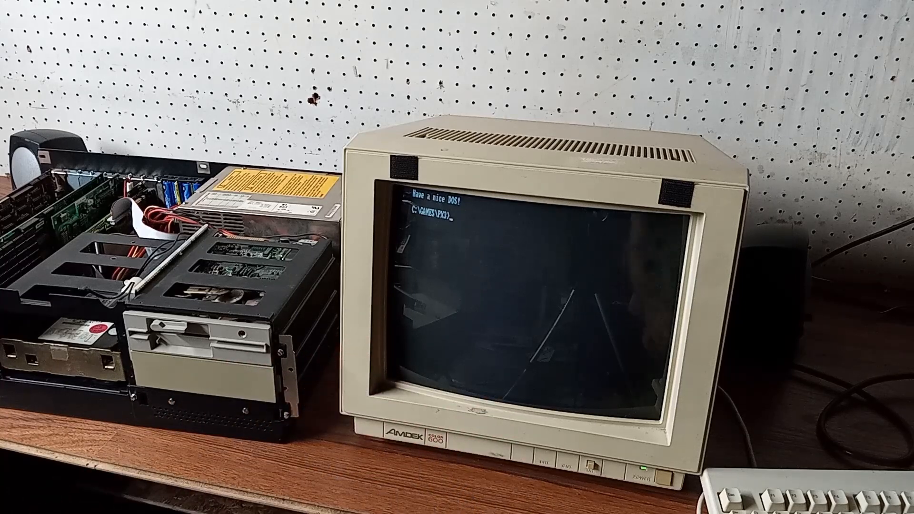
- Change into C:\GAMES\ROBOTS and run robots to launch Attack of the PETSCII Robots
{"action": "type", "text": "cd gc"}
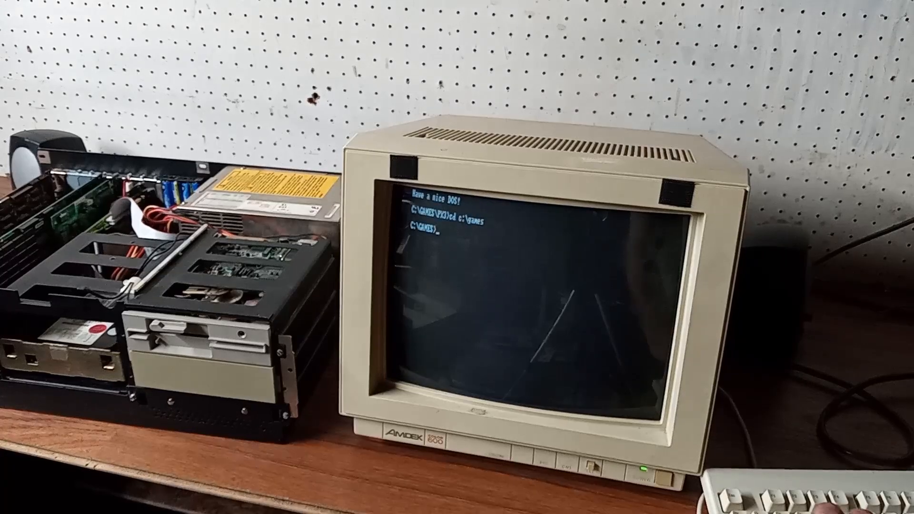
{"action": "type", "text": "cd robots"}
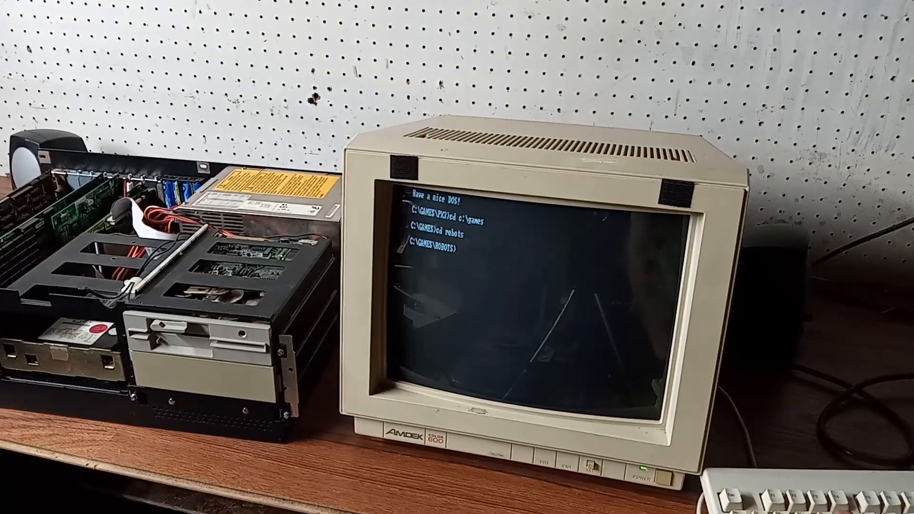
{"action": "type", "text": "robots"}
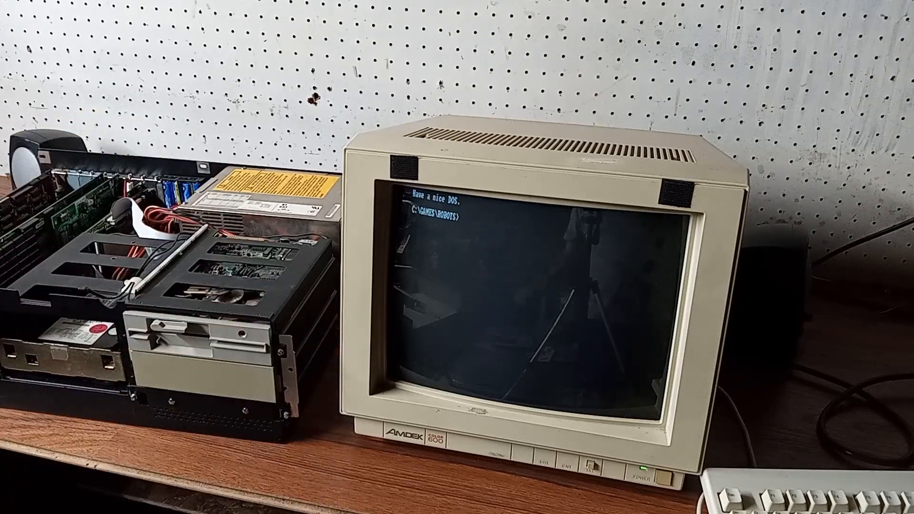
- Return to C:\GAMES, try 'cd prince', and list the directory to find the PRINCE~1 folder
{"action": "type", "text": "cd c:\\games"}
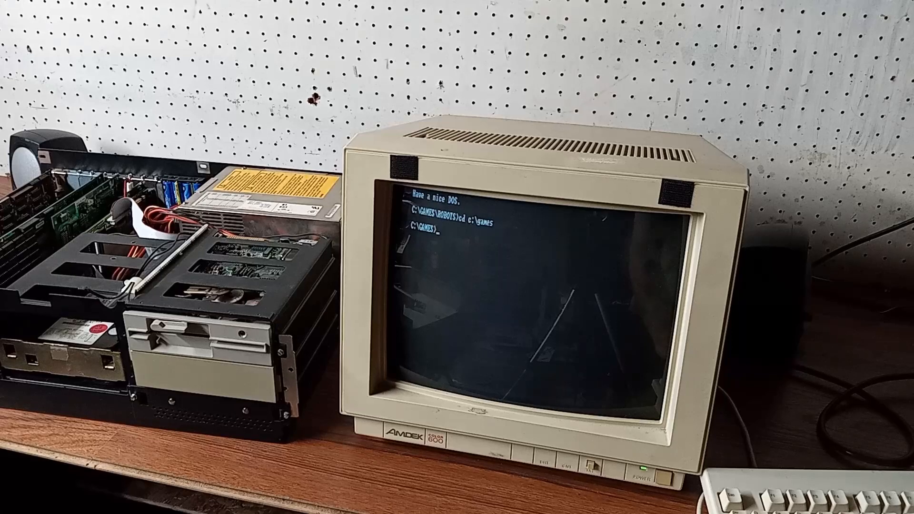
{"action": "type", "text": "cd prince"}
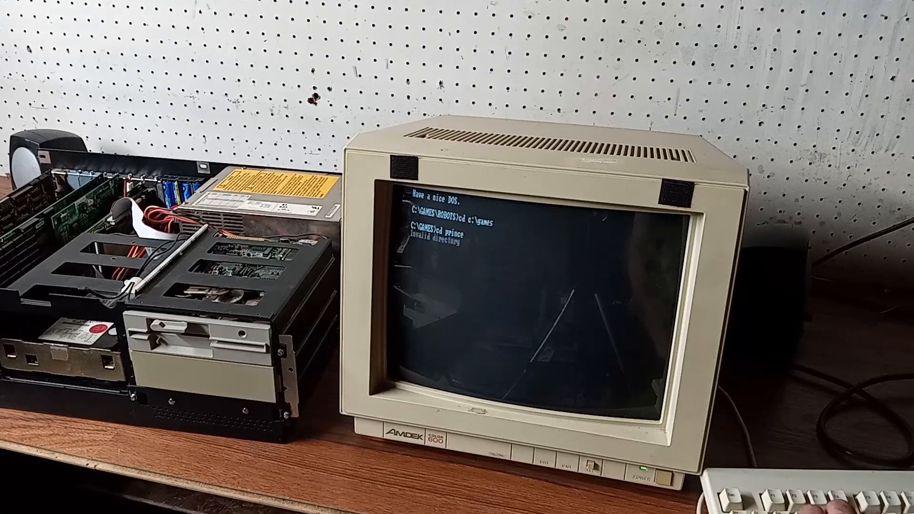
{"action": "type", "text": "dir"}
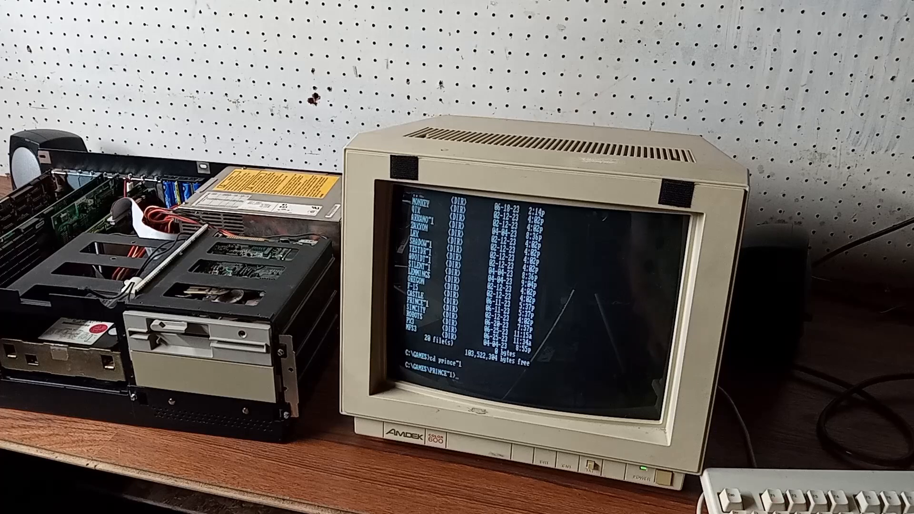
{"action": "type", "text": "dir"}
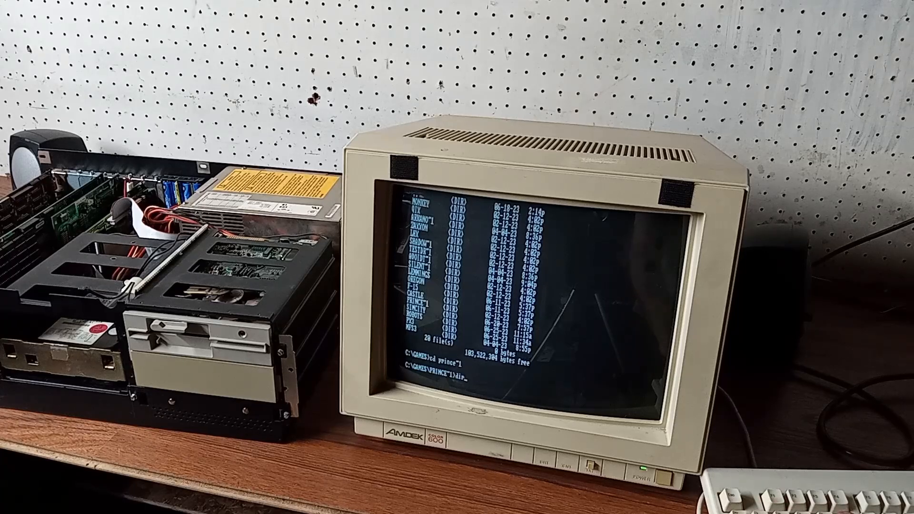
- Enter the PRINCE~1 folder and begin typing the 'prince e' launch command
{"action": "type", "text": "pri"}
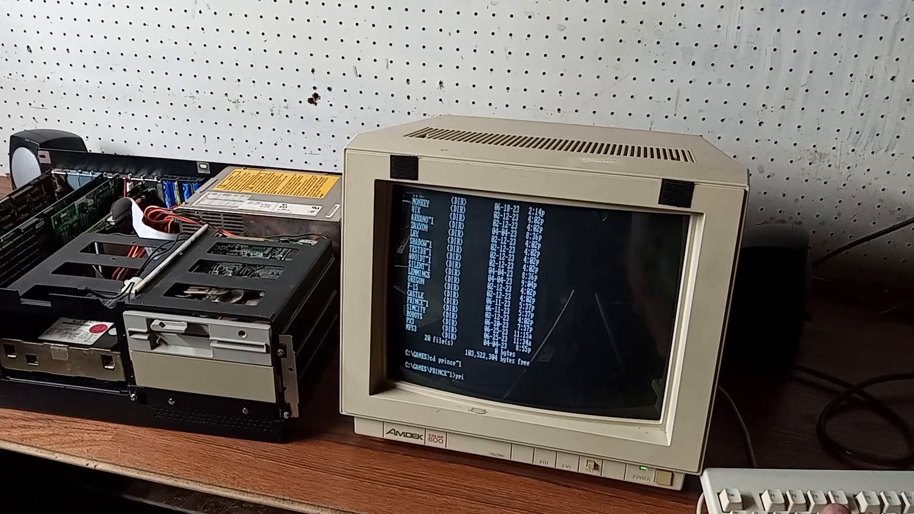
{"action": "type", "text": "prince e"}
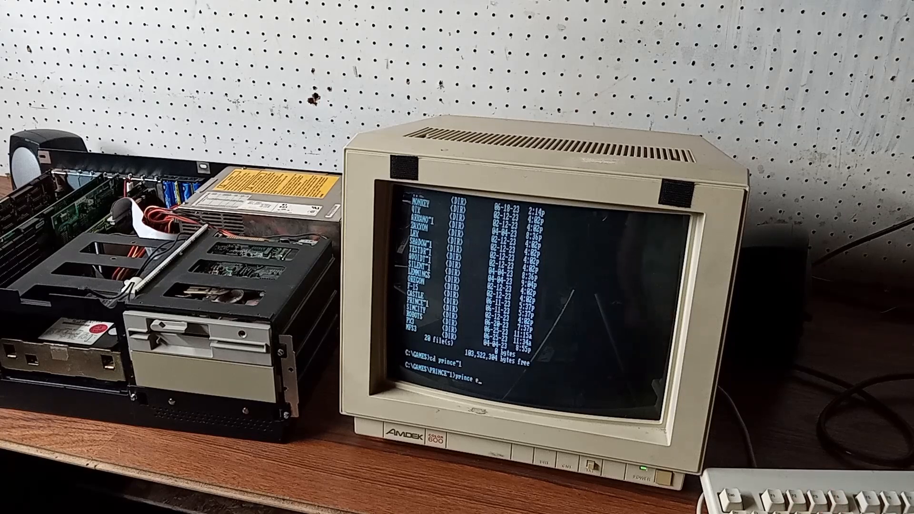